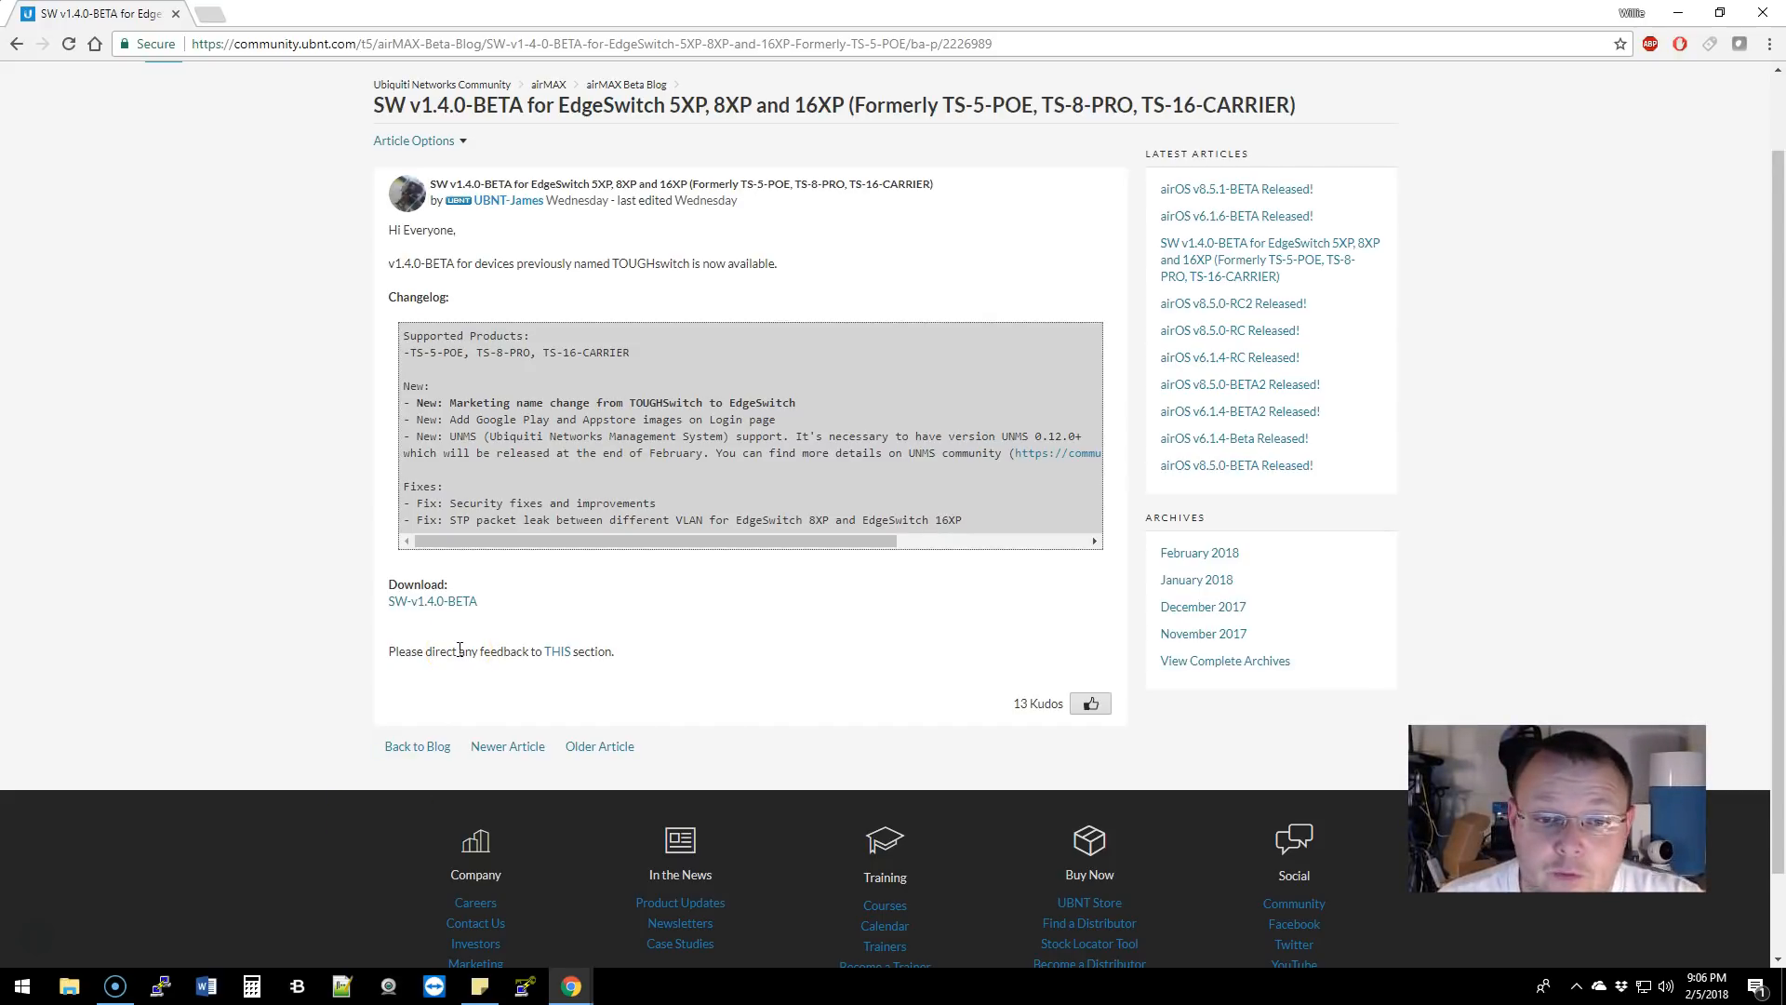
mouse_move(40, 951)
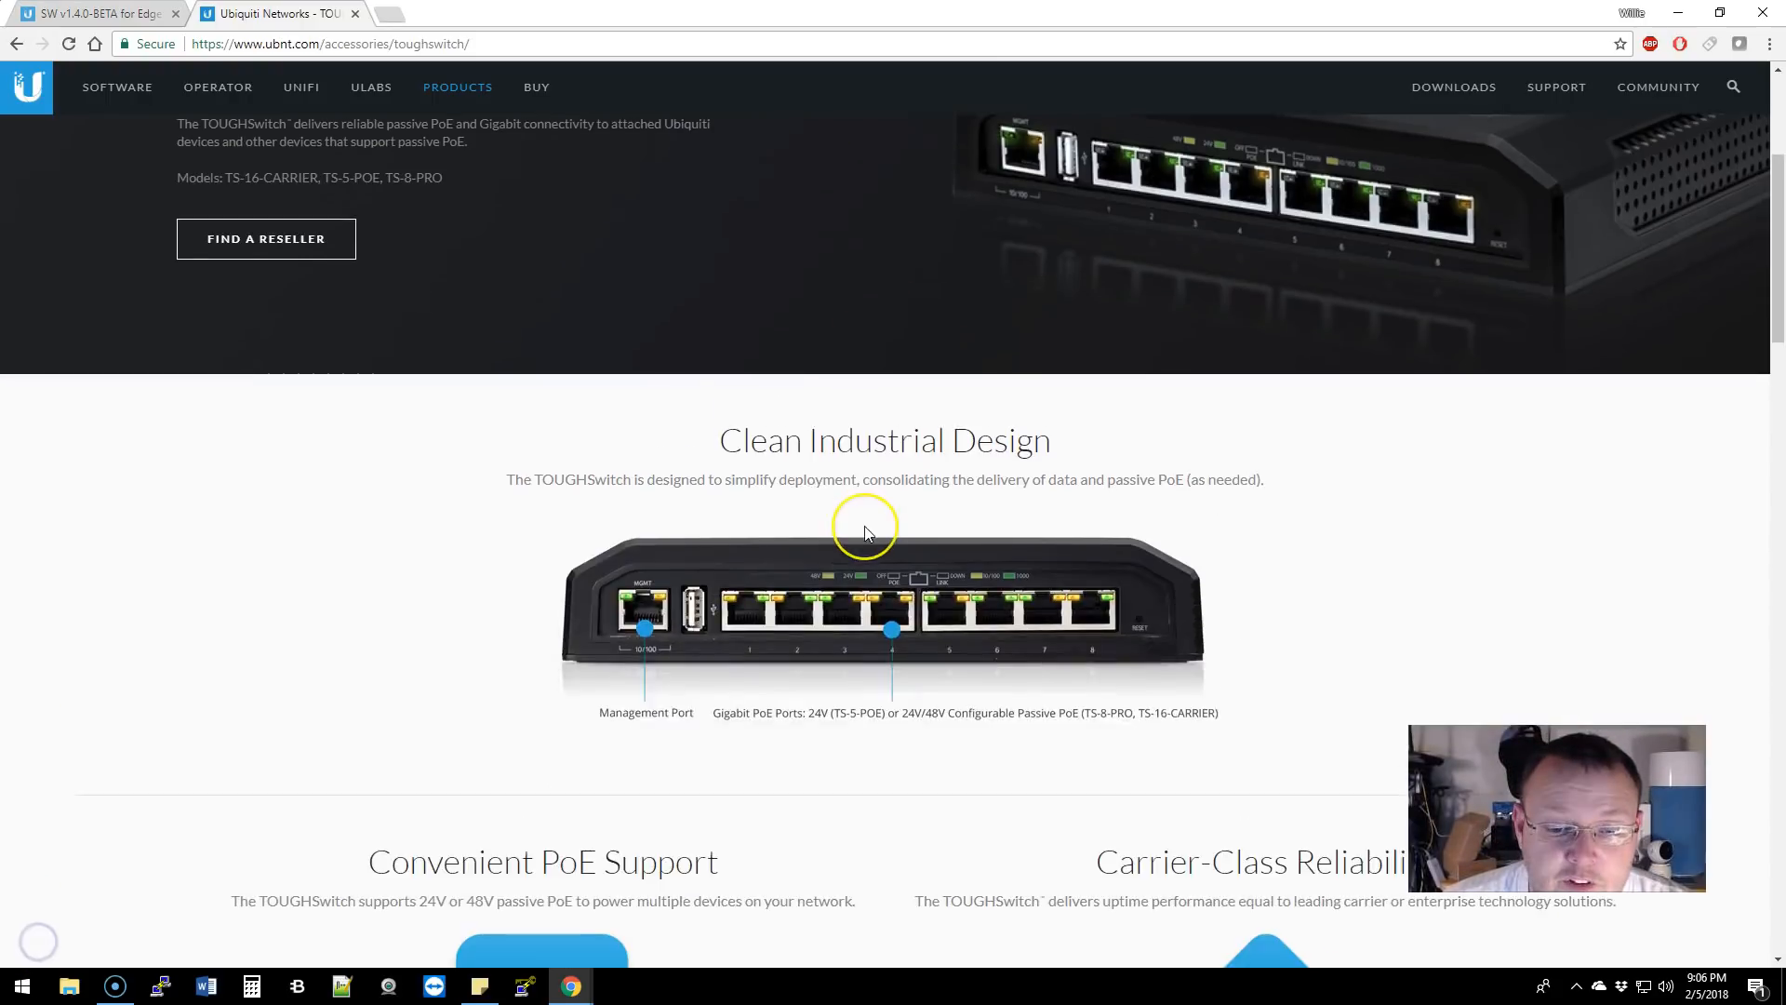
Scroll the TOUGHSwitch page through the TS-5-POE, TS-8-PRO and TS-16-CARRIER comparison and back.
scroll(down, 3)
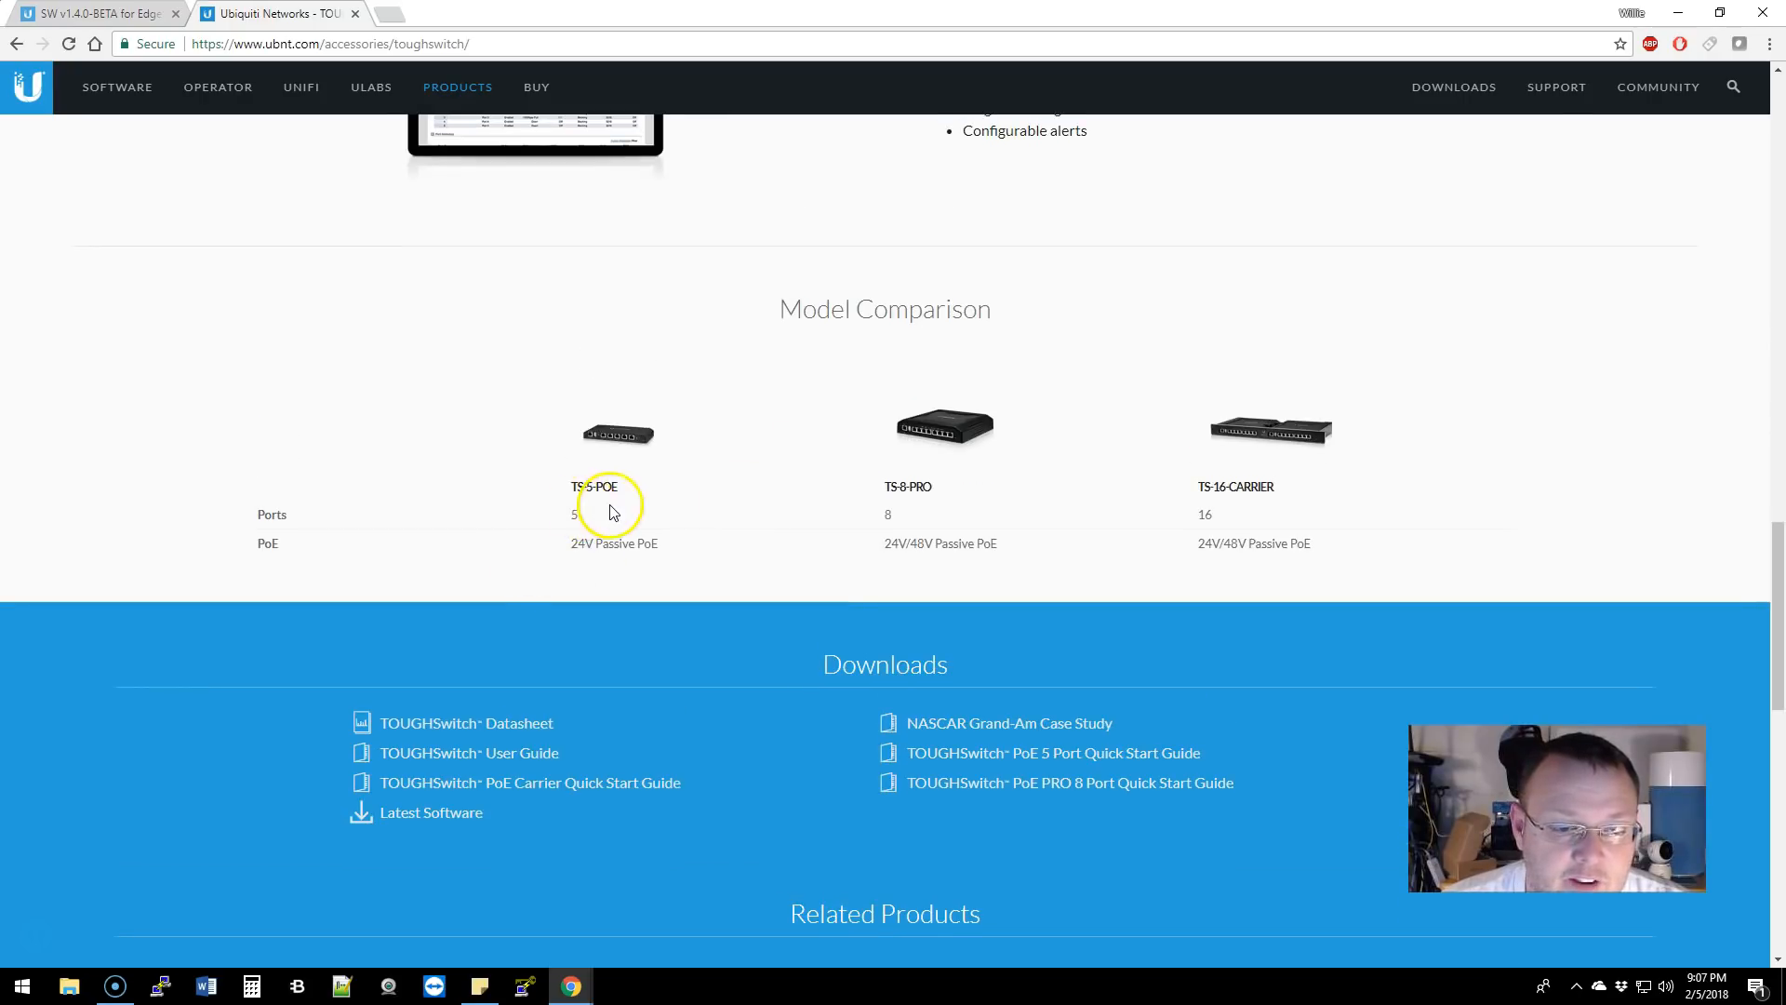
mouse_move(1245, 524)
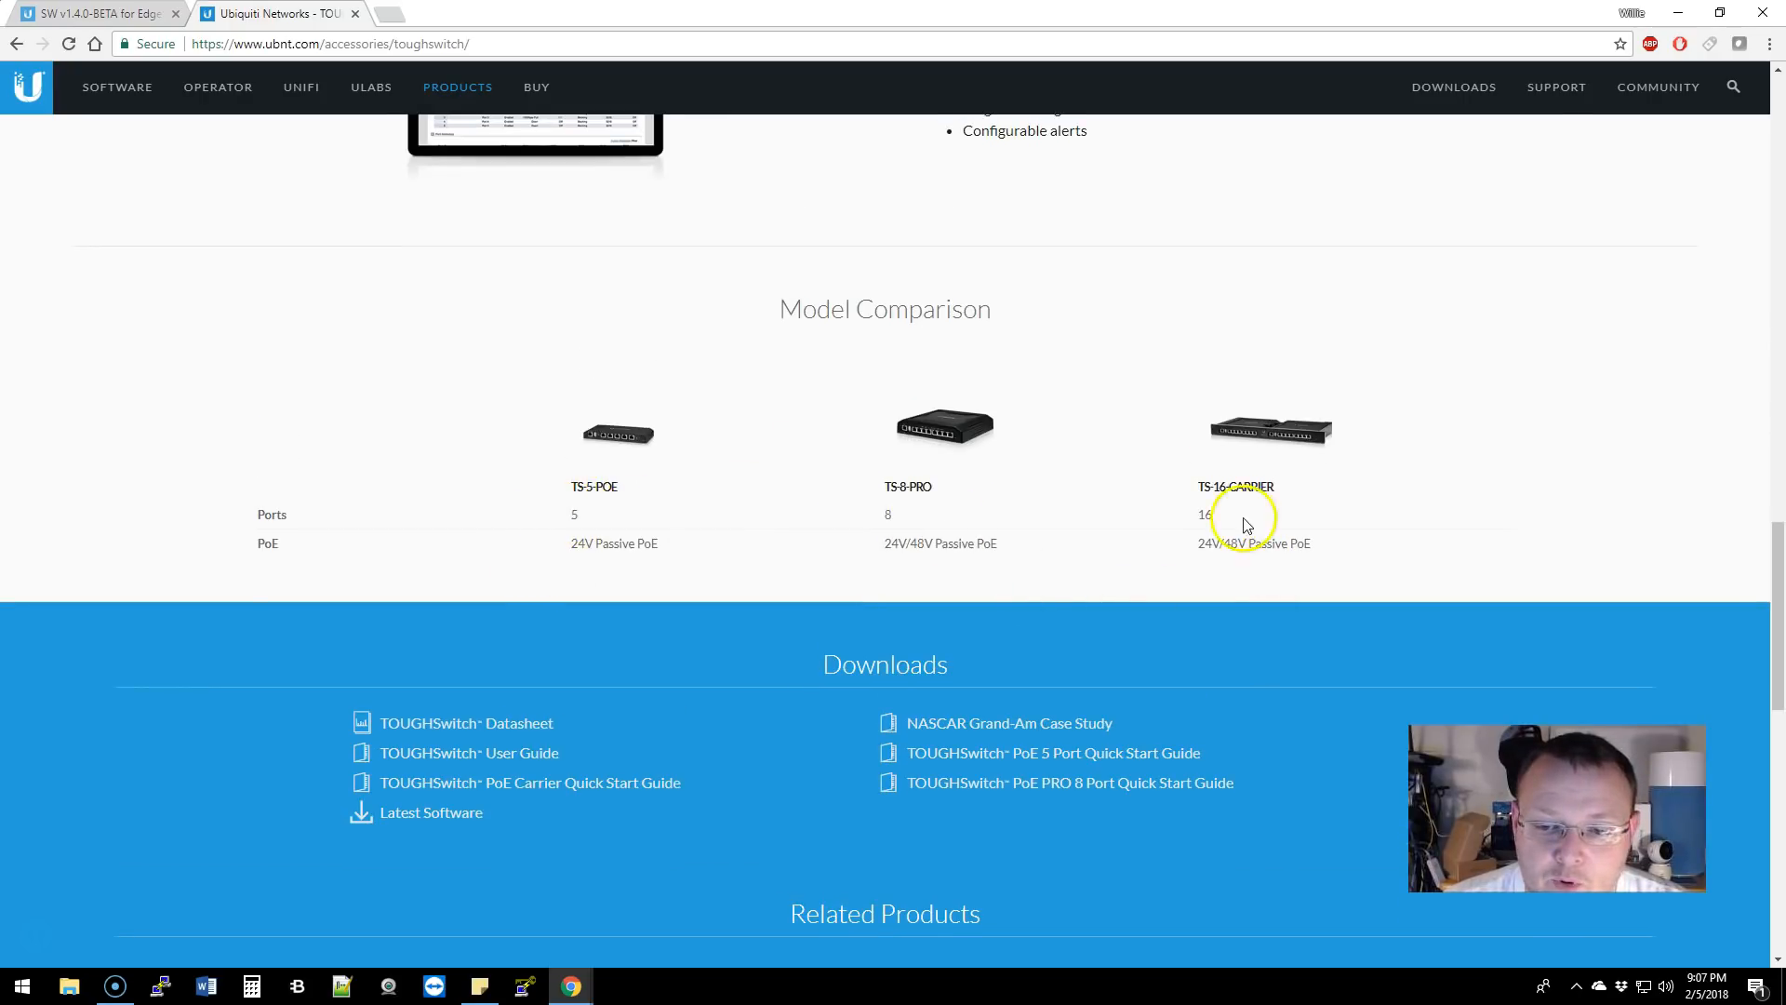
mouse_move(608, 543)
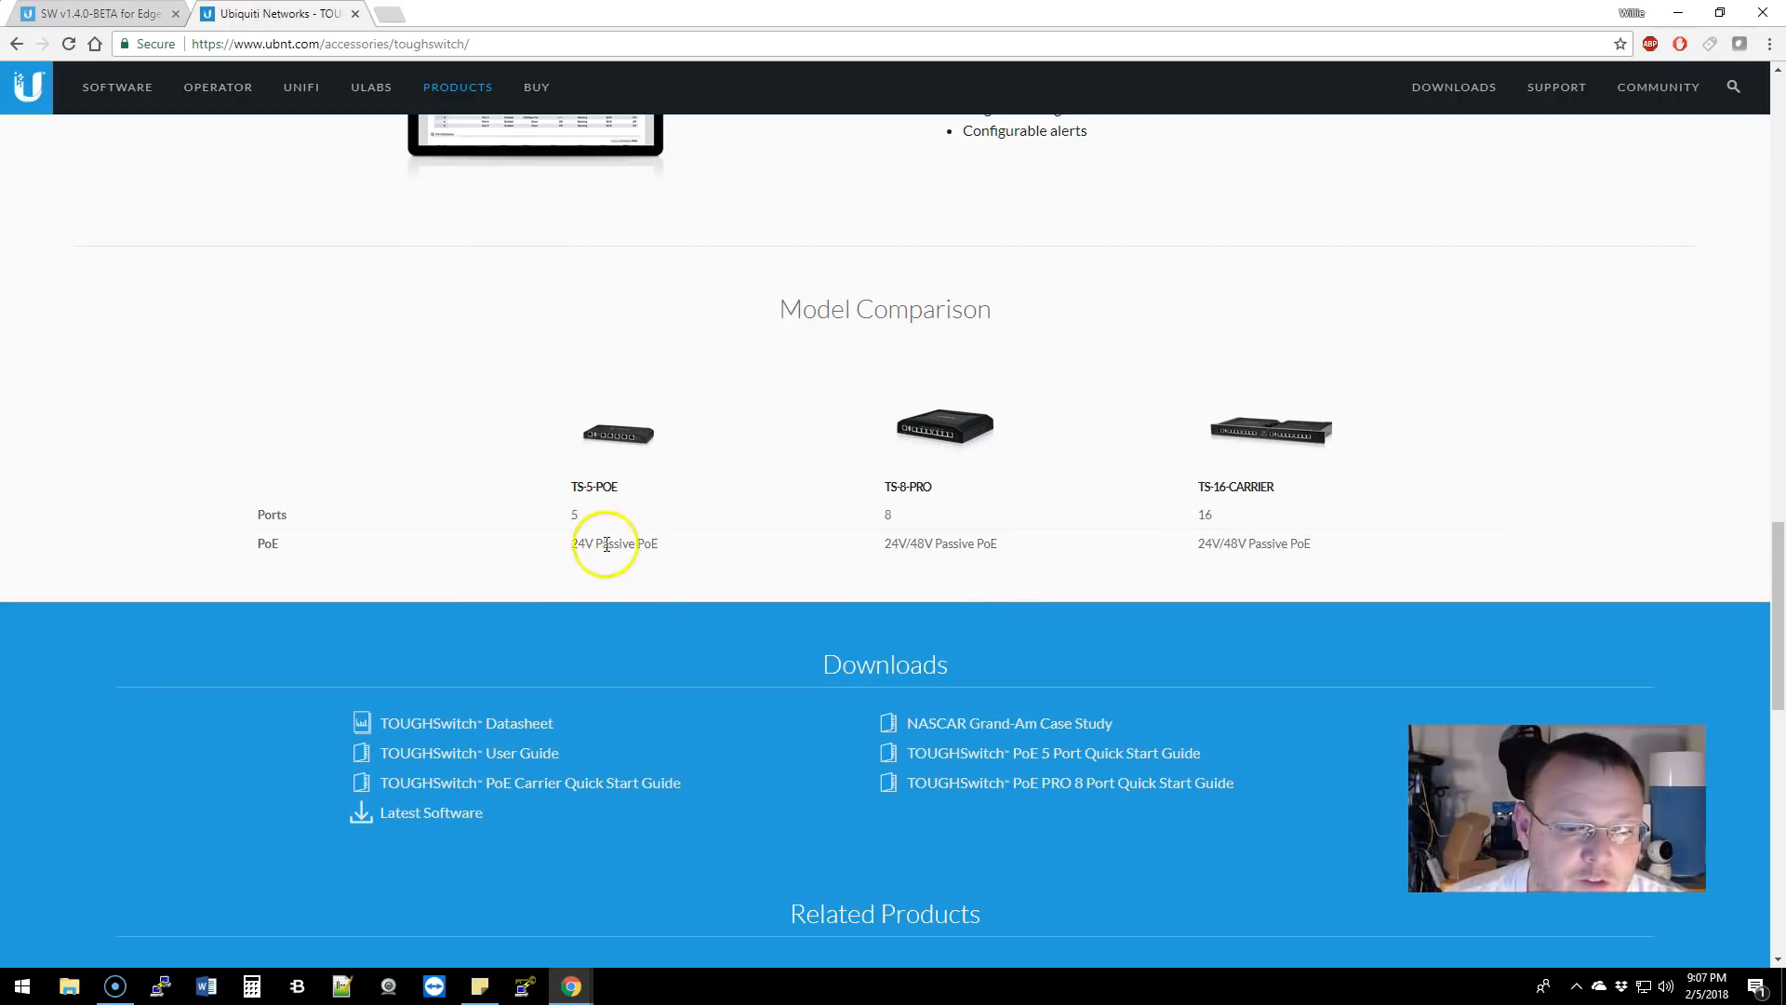
mouse_move(1163, 503)
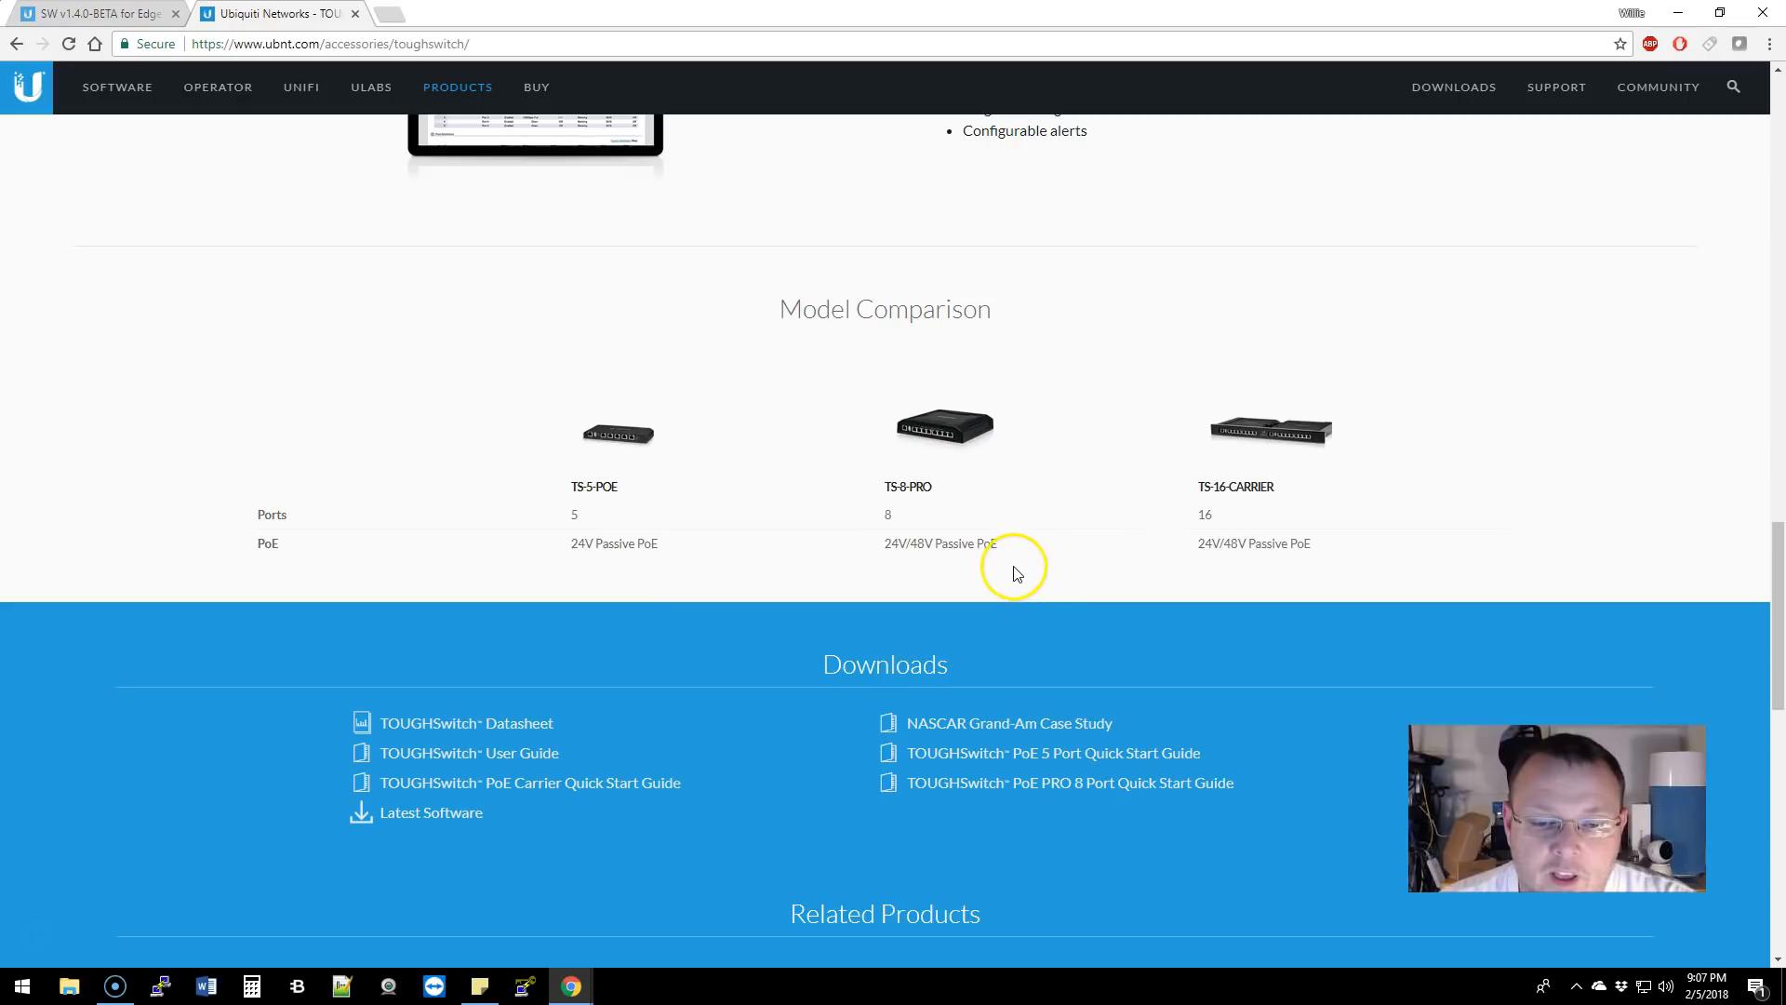
scroll(up, 3)
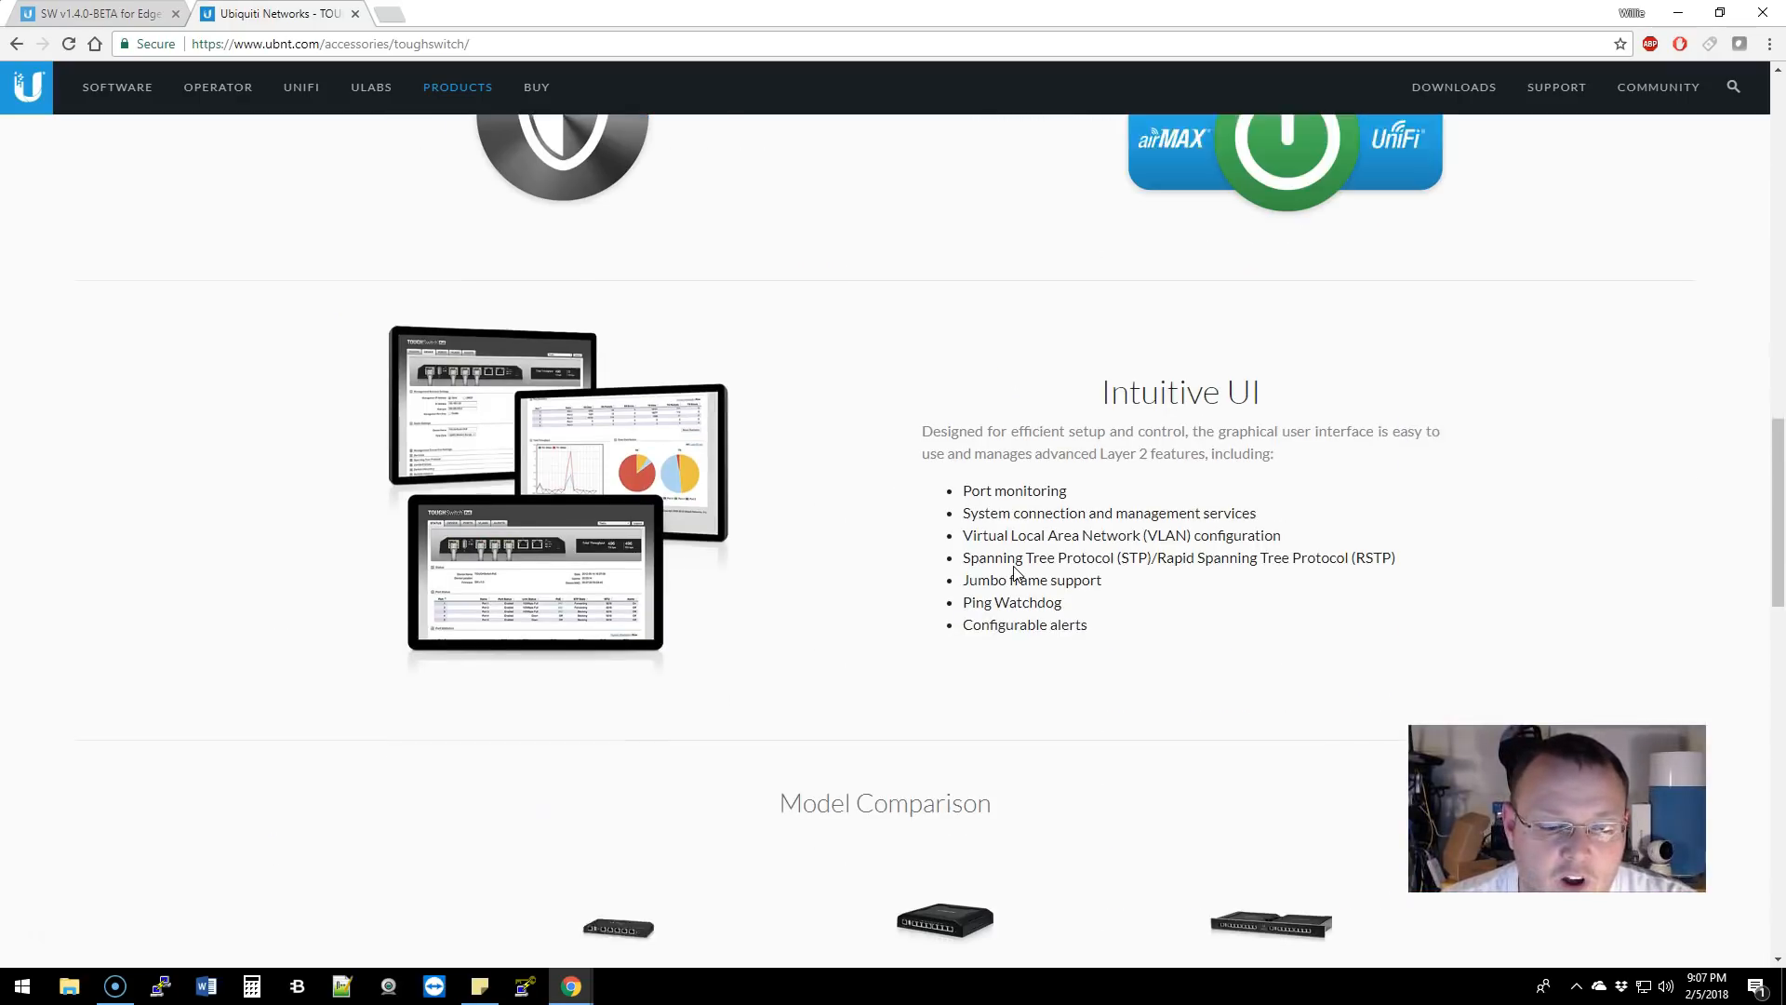
scroll(up, 3)
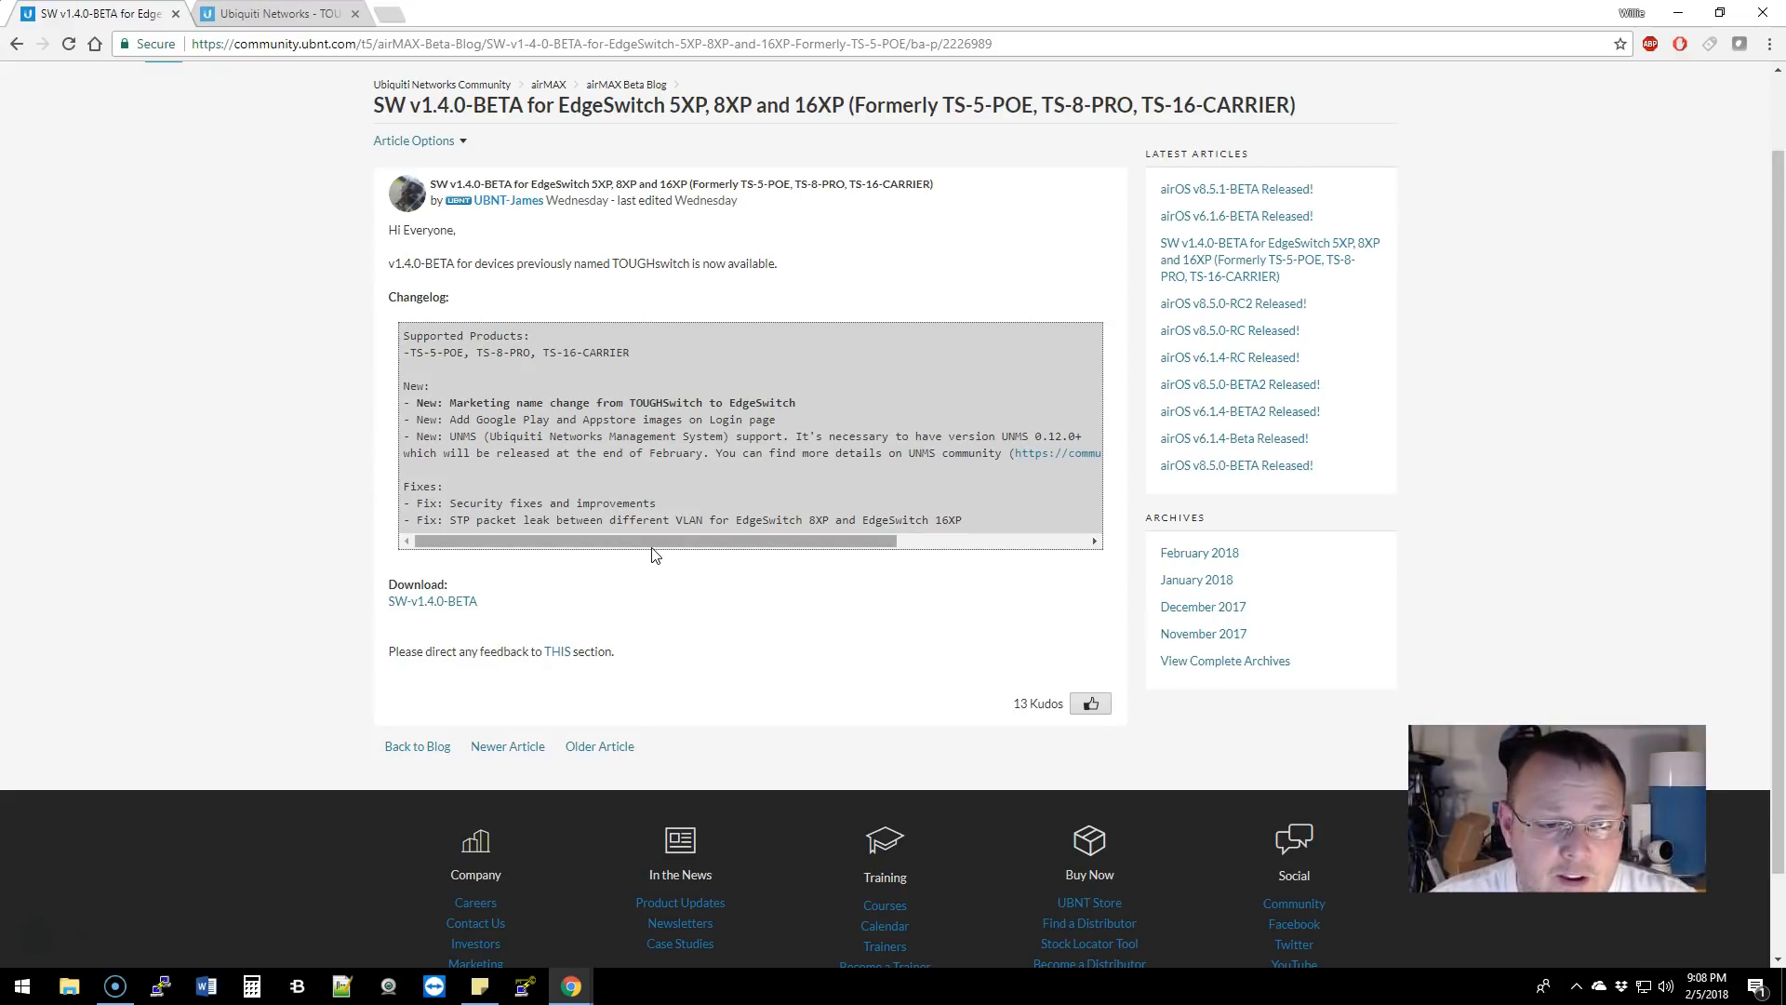
Highlight the STP packet leak fix line in the changelog, then clear the selection.
double_click(492, 502)
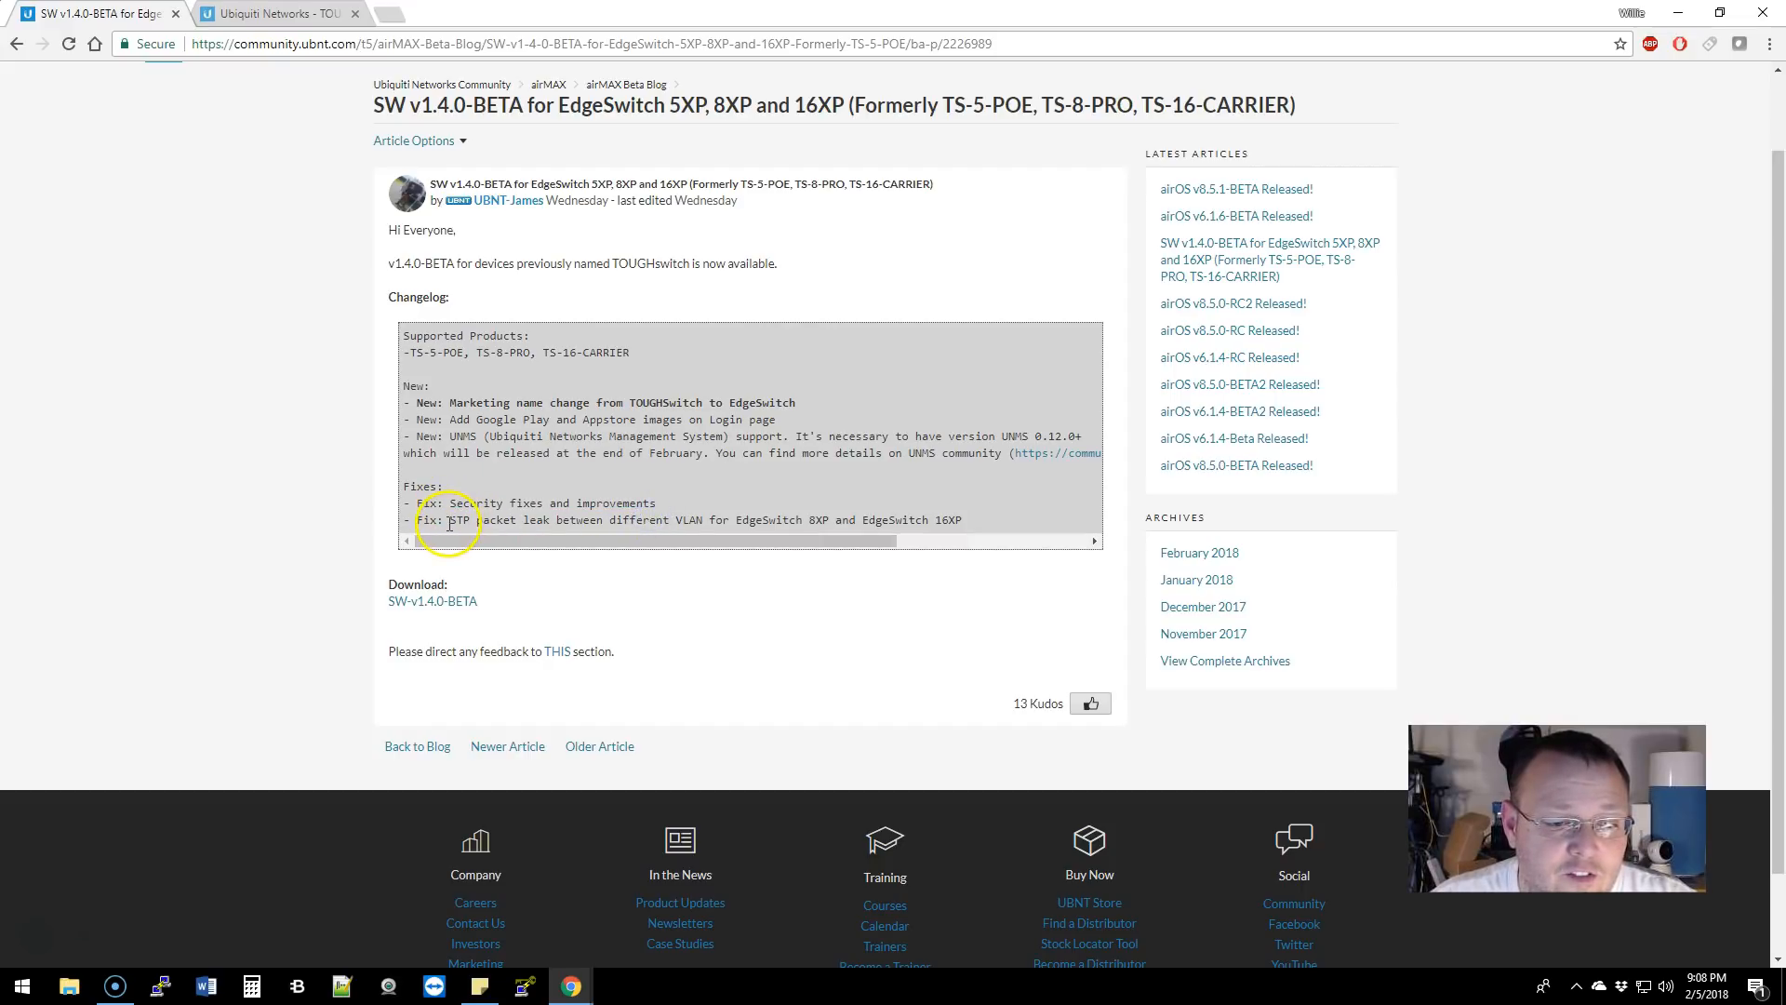
drag(448, 519, 709, 519)
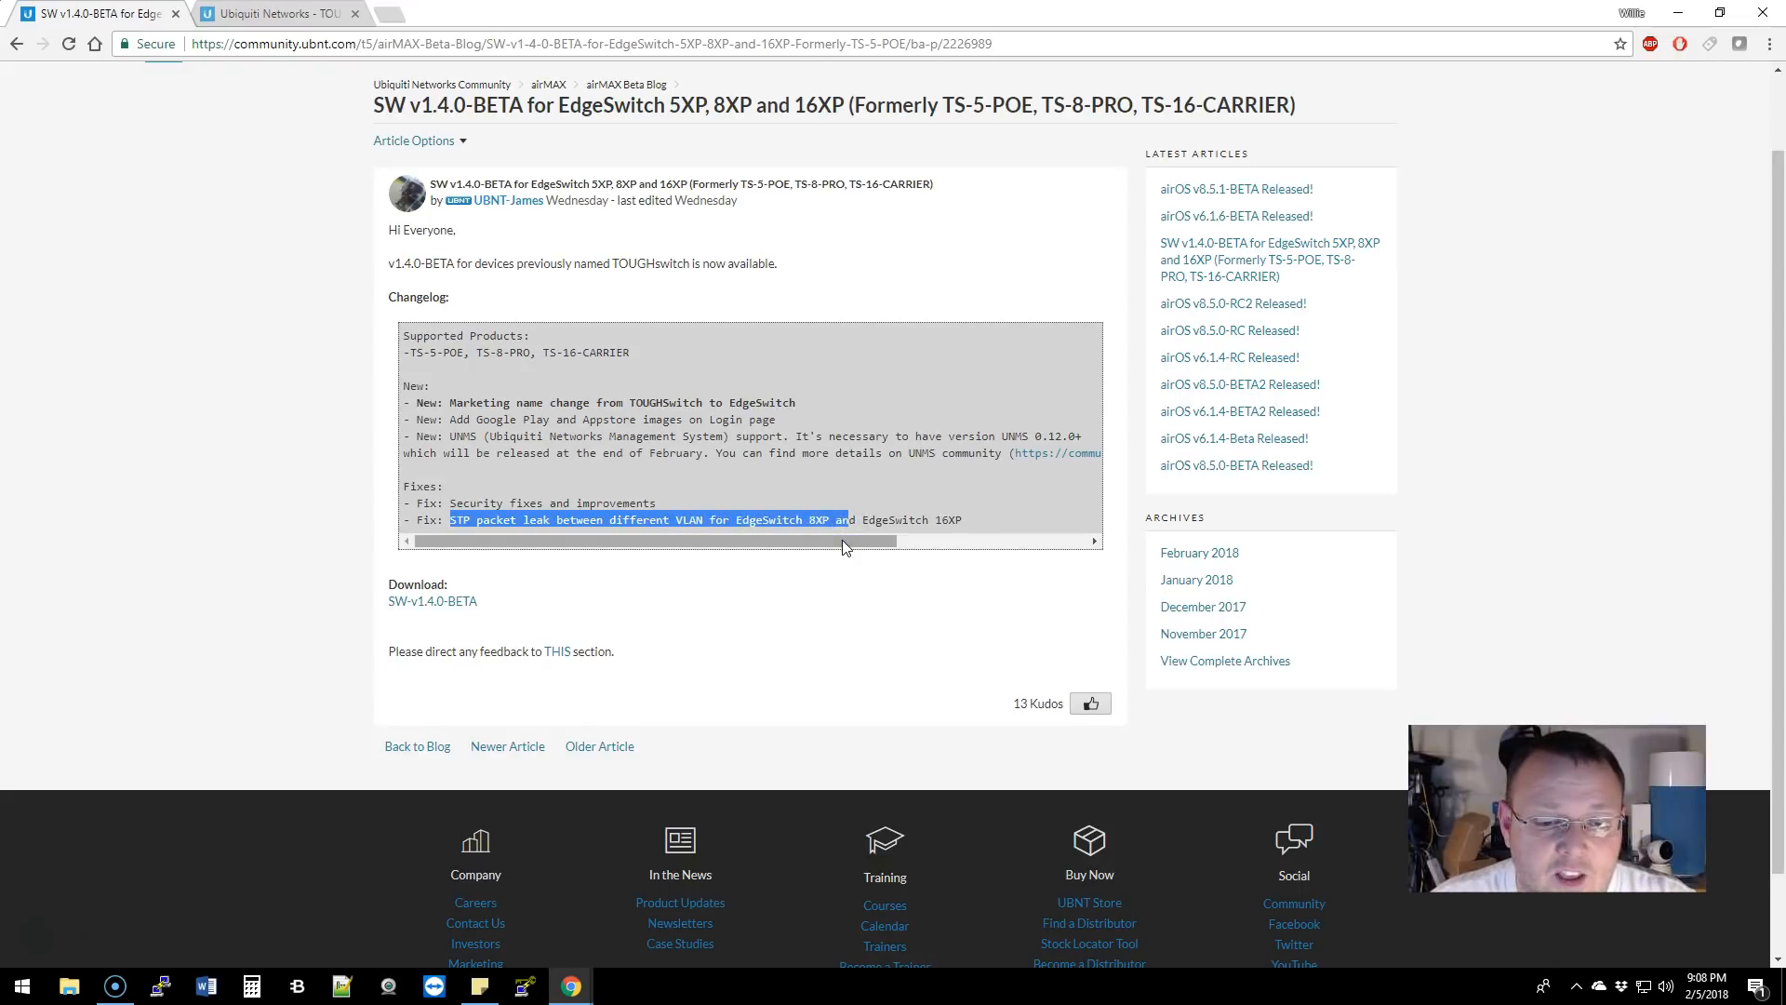
click(848, 530)
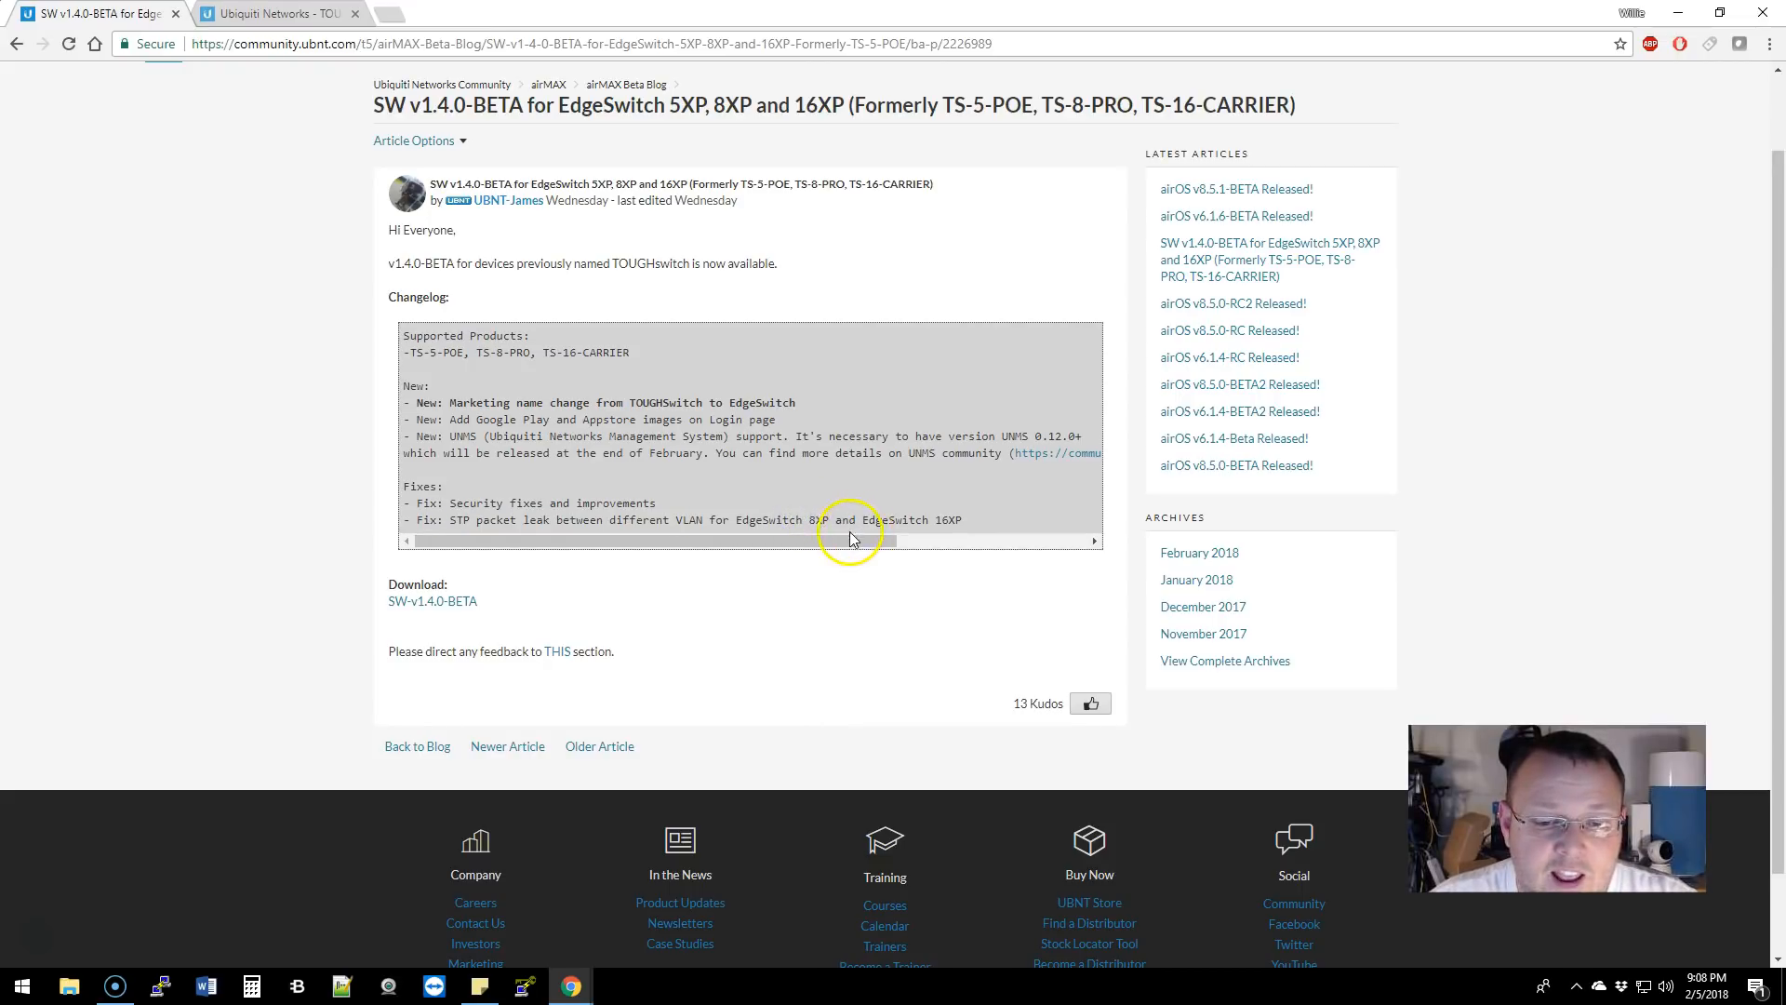